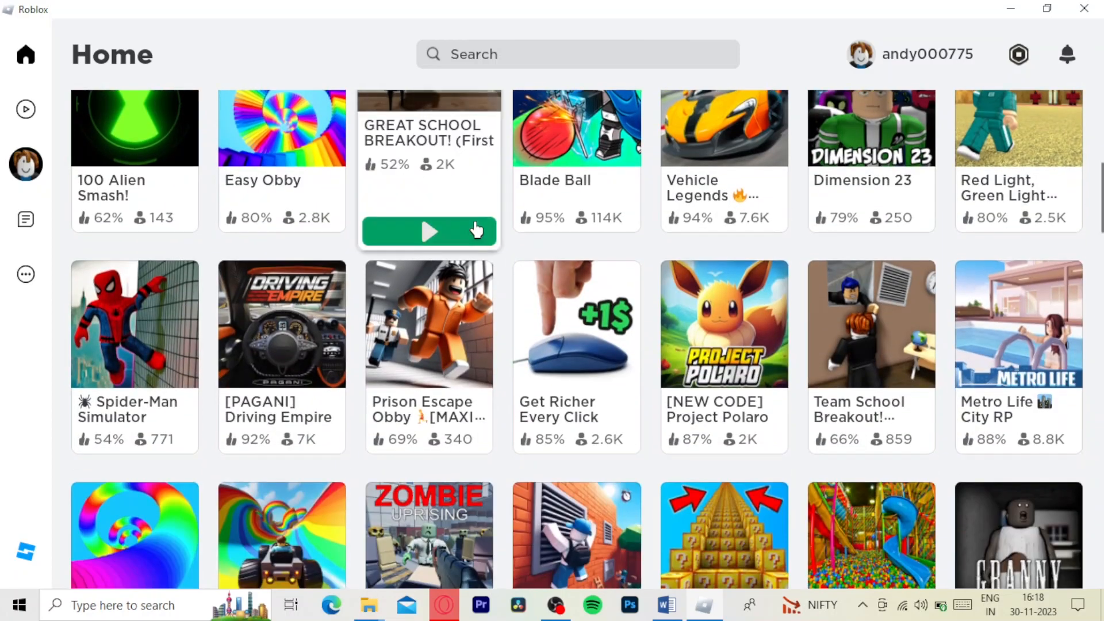
# Step: Browse the Roblox home page, then switch to the Downloads folder holding the RobloxUWP MSIXBUNDLE file
pyautogui.scroll(-3)
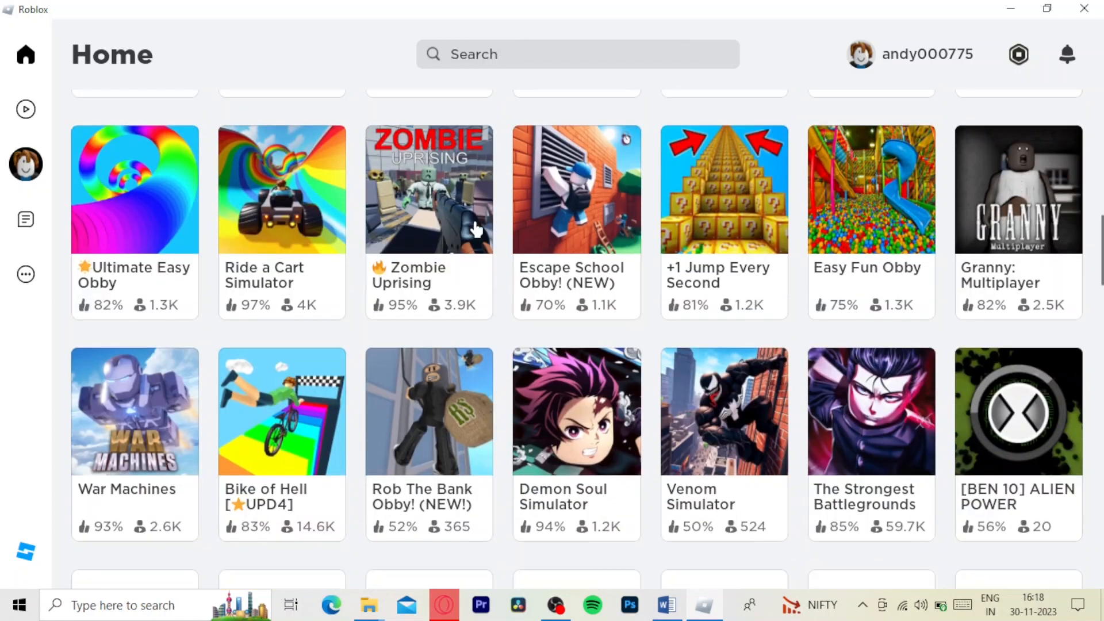
pyautogui.scroll(-3)
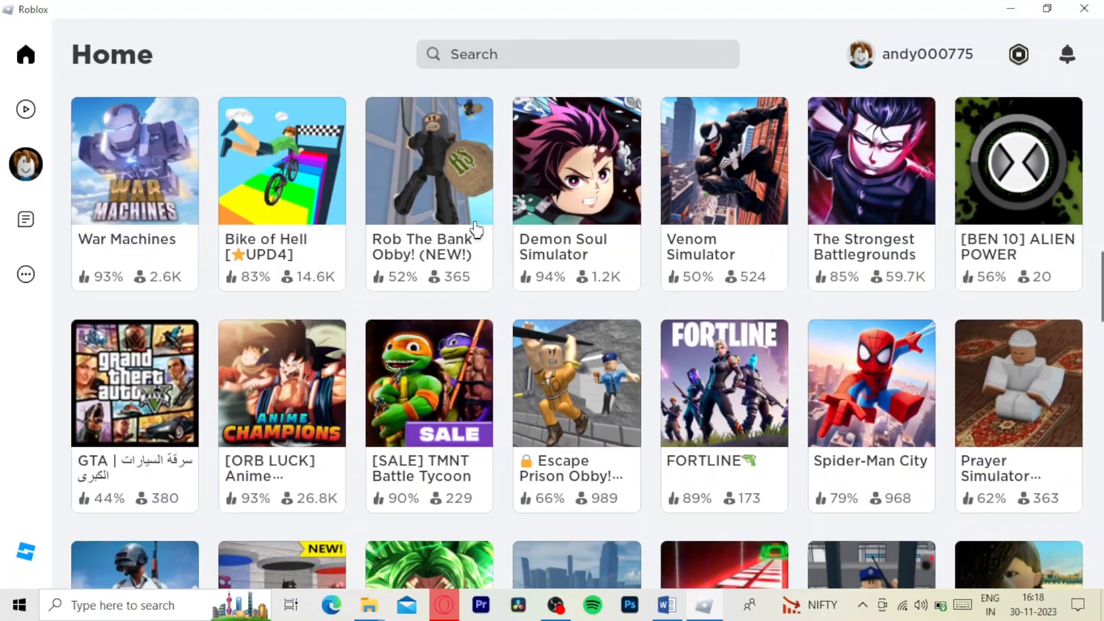
pyautogui.scroll(-3)
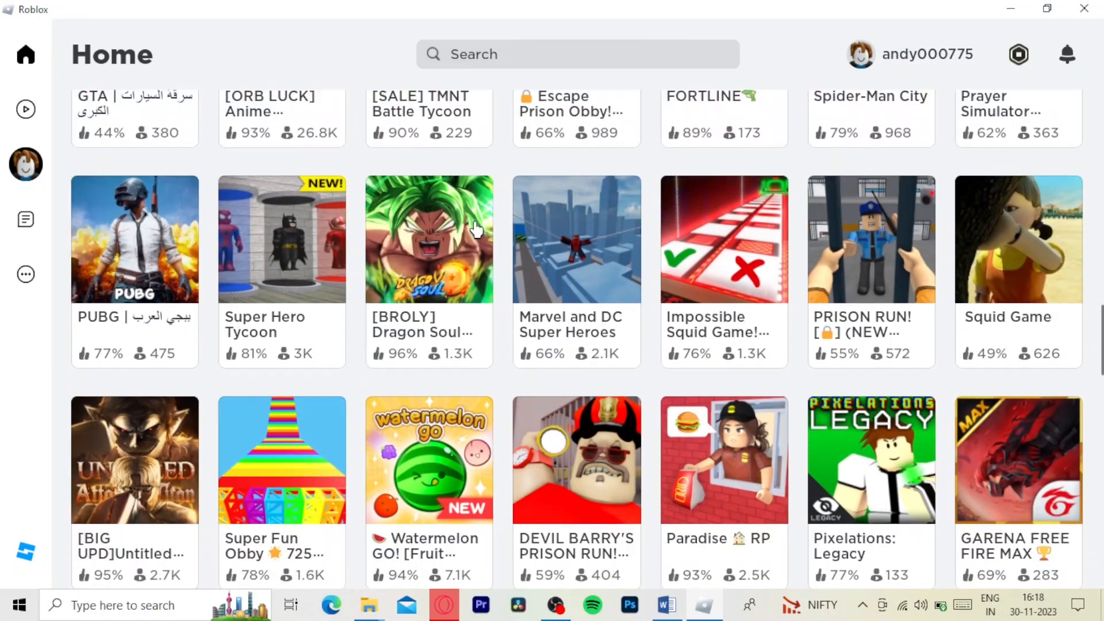
pyautogui.scroll(3)
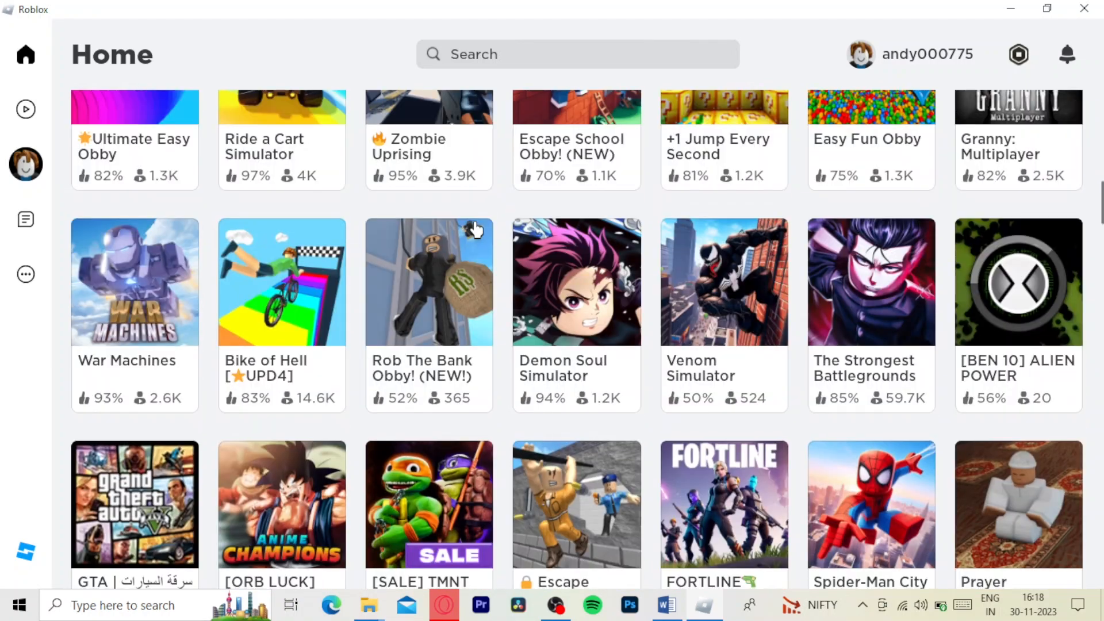
pyautogui.scroll(3)
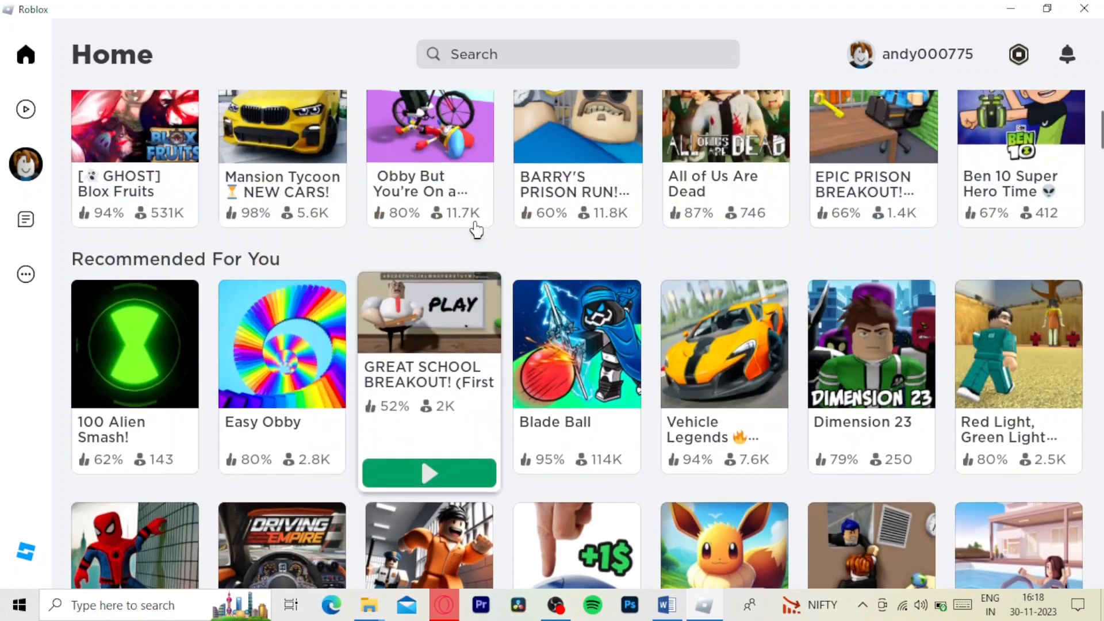
pyautogui.click(368, 604)
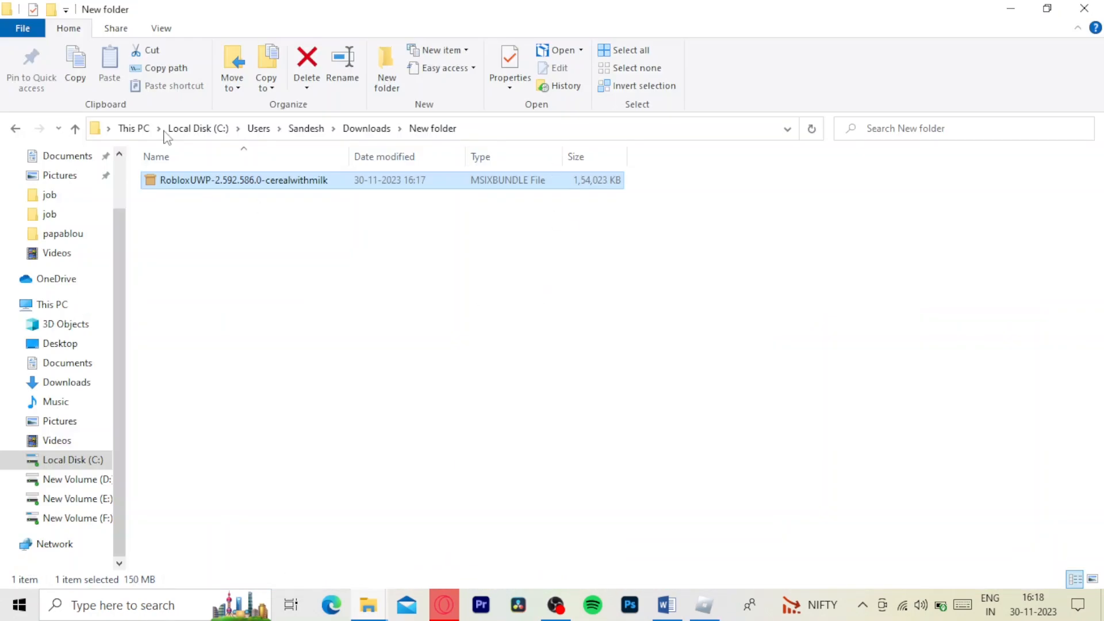
pyautogui.moveTo(893, 7)
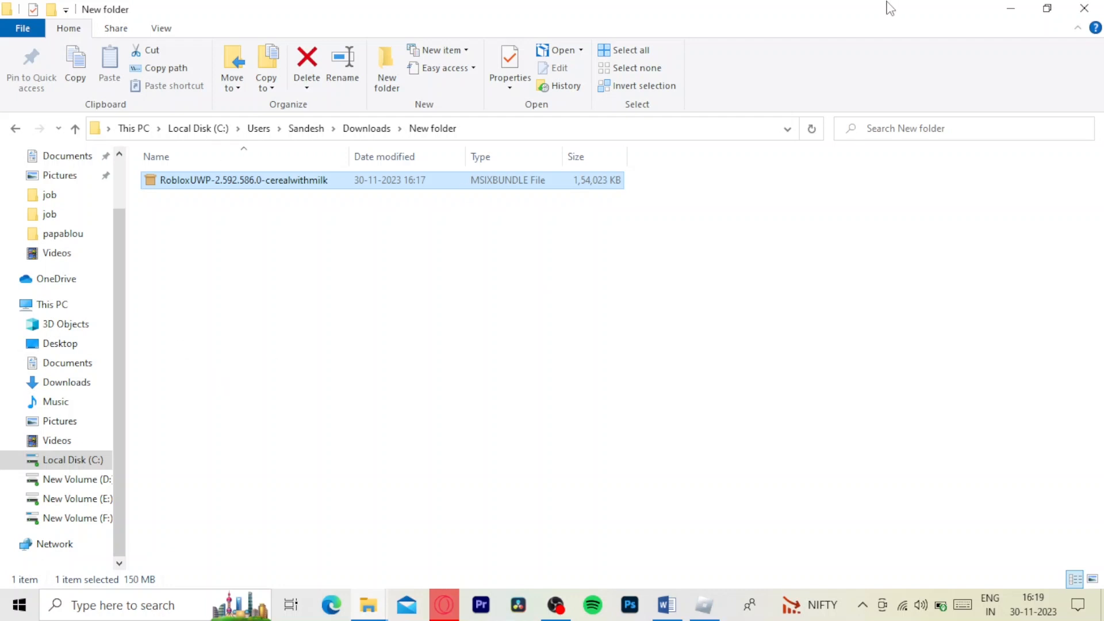
# Step: Install the RobloxUWP .msixbundle with 'Launch when ready' kept checked
pyautogui.doubleClick(243, 181)
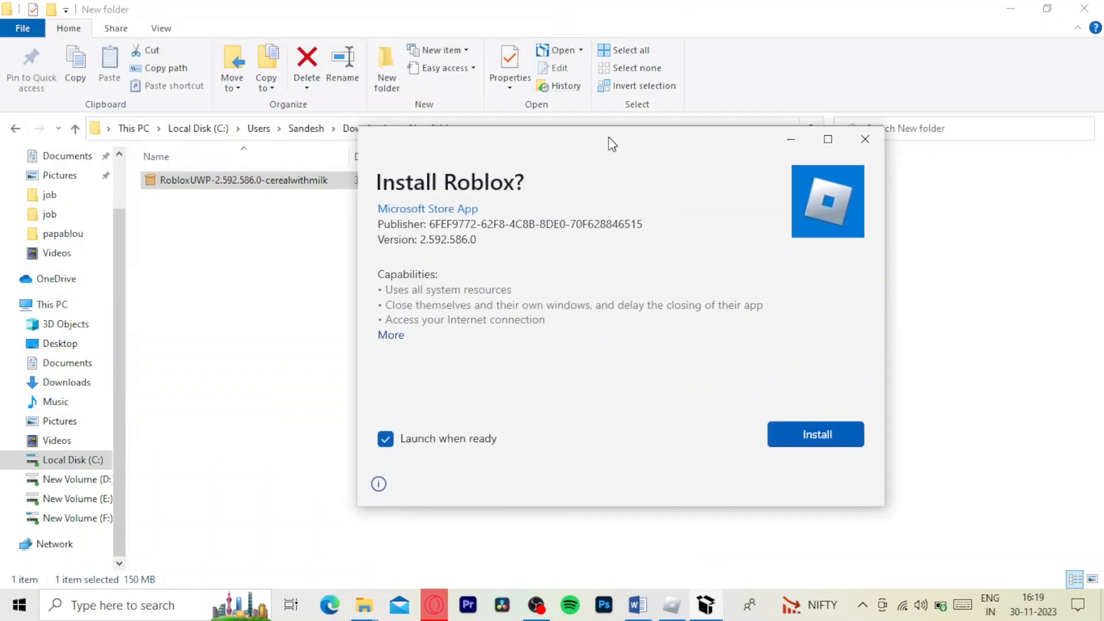
pyautogui.moveTo(815, 435)
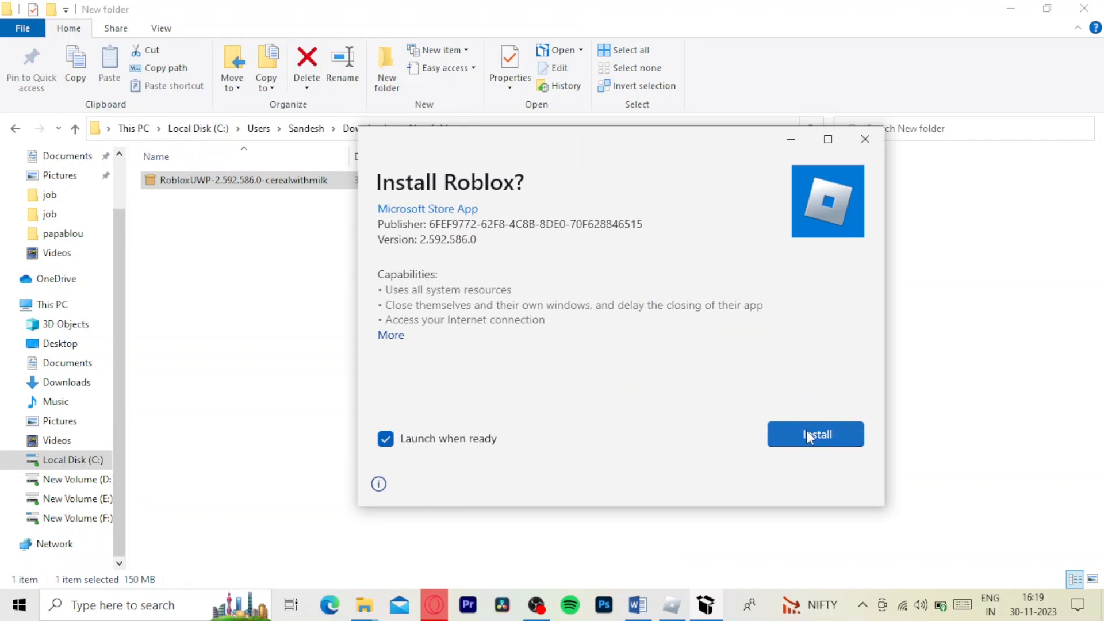
pyautogui.click(815, 434)
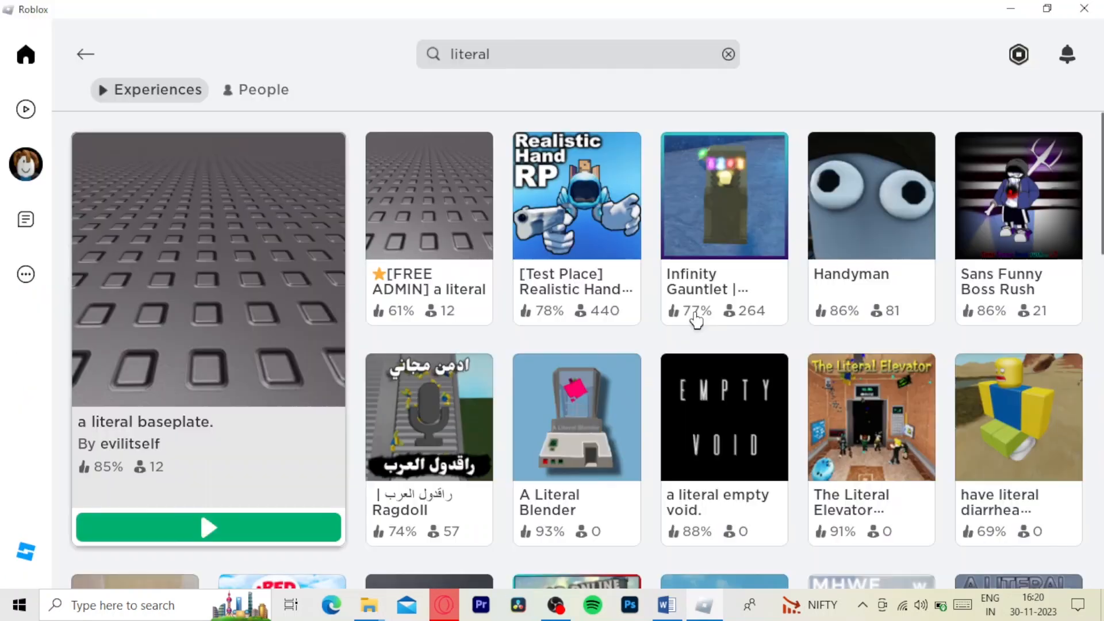
# Step: Play 'a literal baseplate.' from the 'literal' search results so it joins the server
pyautogui.click(209, 268)
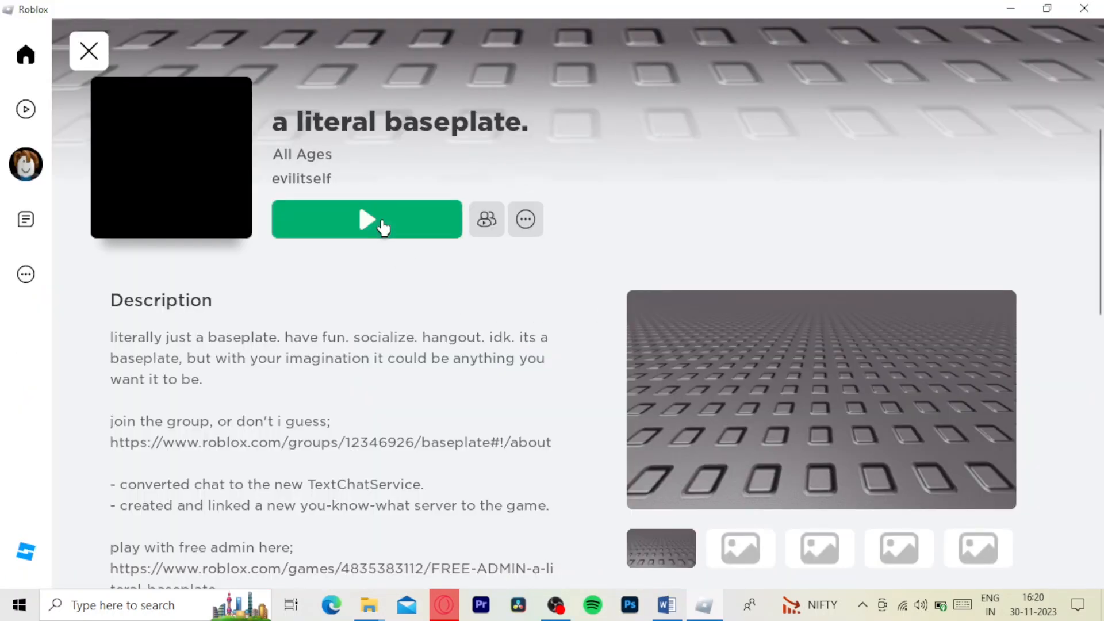
pyautogui.click(365, 219)
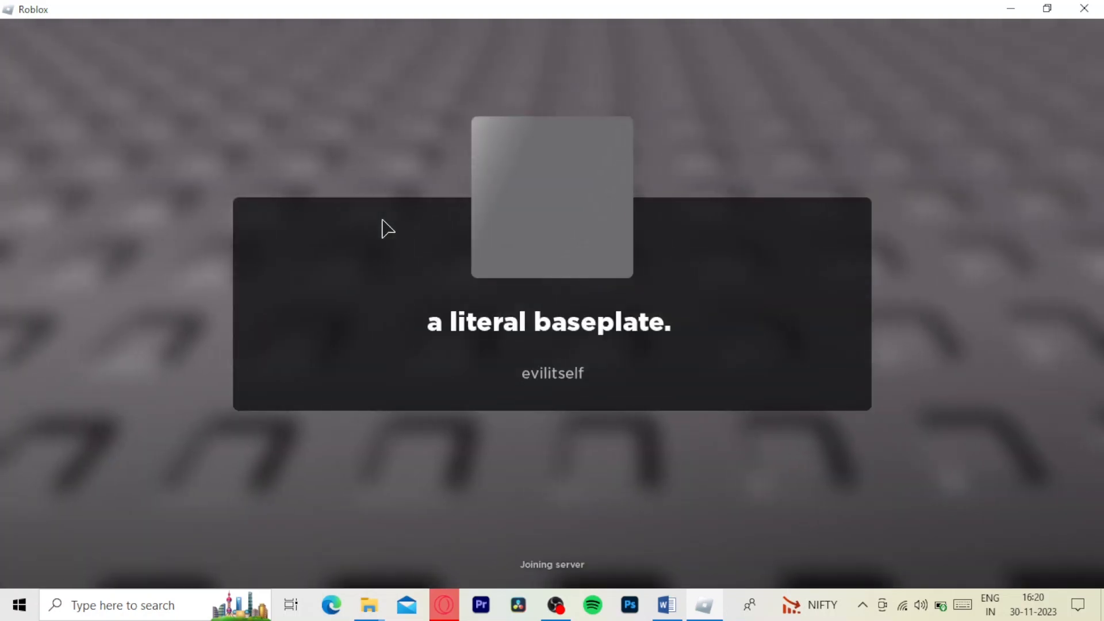